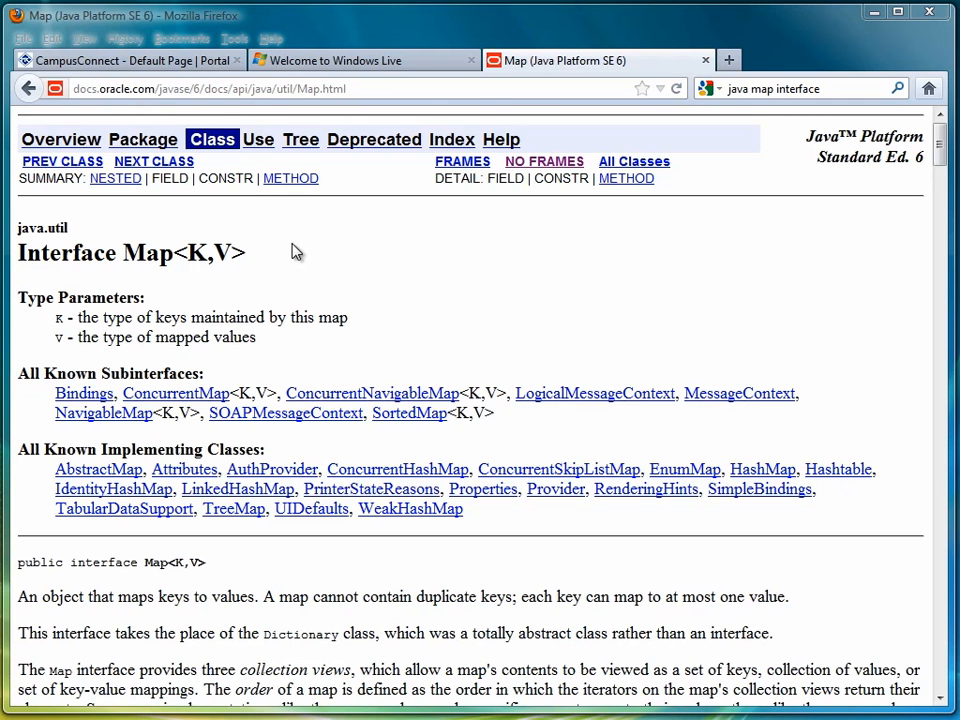
pyautogui.moveTo(372, 248)
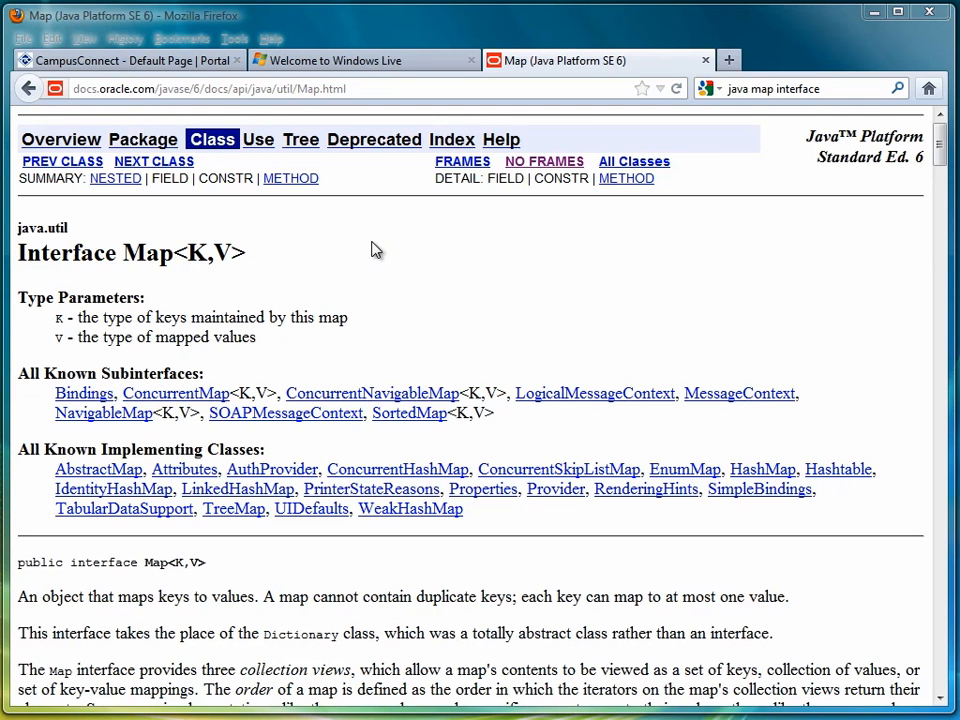
pyautogui.moveTo(304, 284)
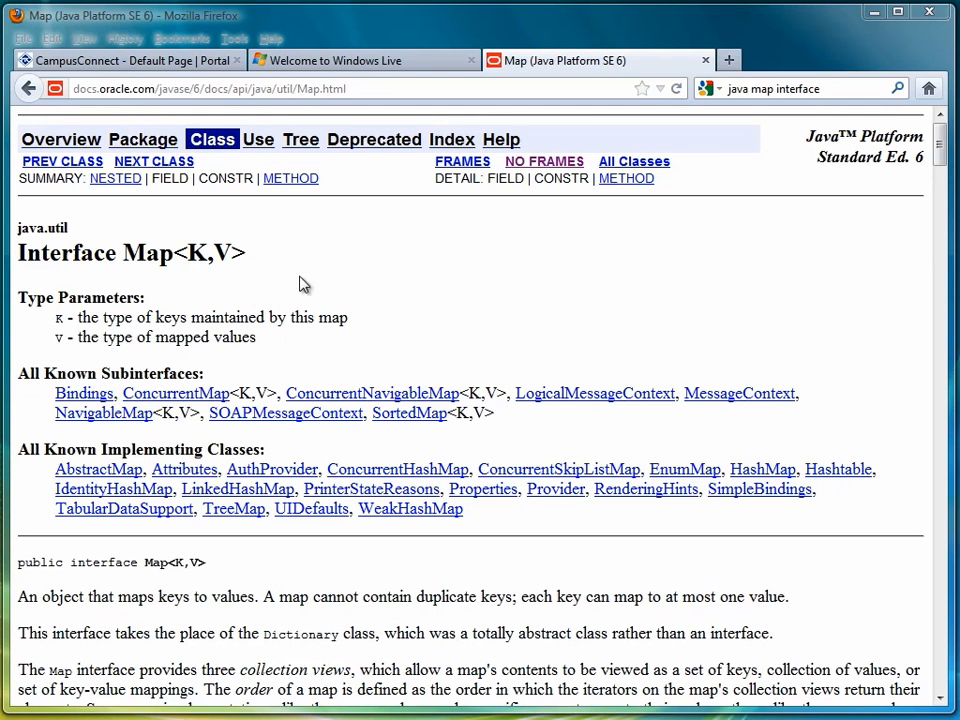
pyautogui.moveTo(204, 264)
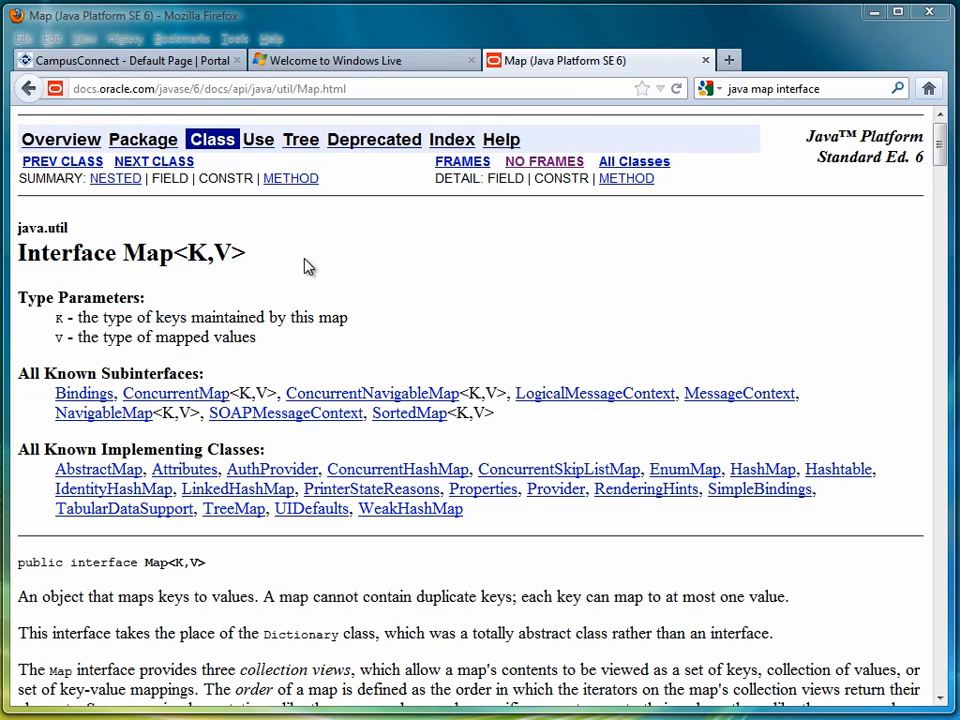
pyautogui.moveTo(218, 262)
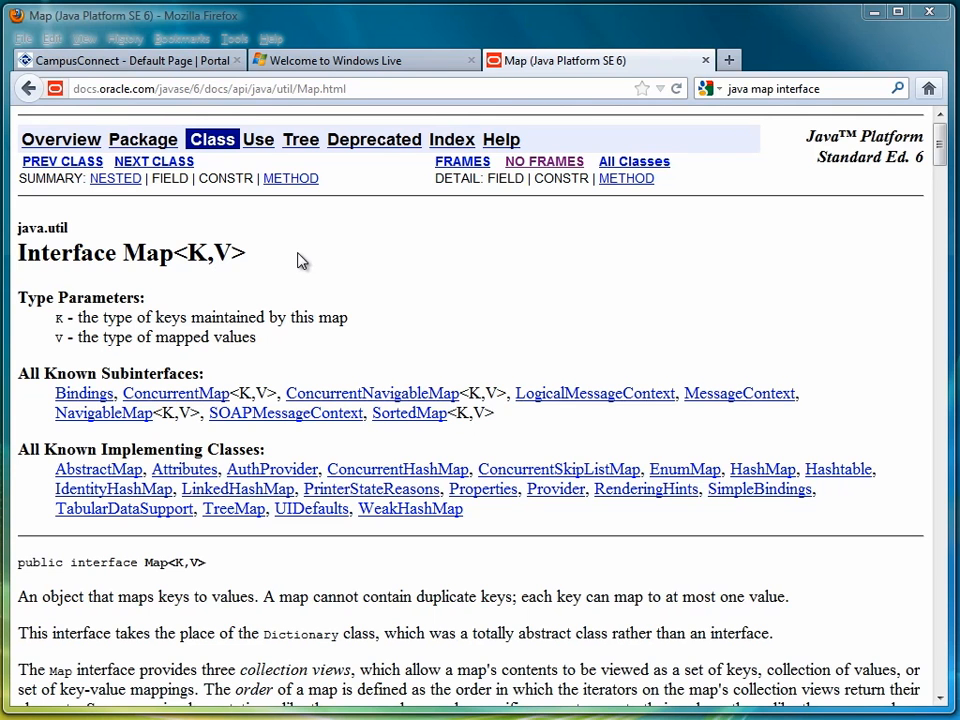
pyautogui.moveTo(926, 236)
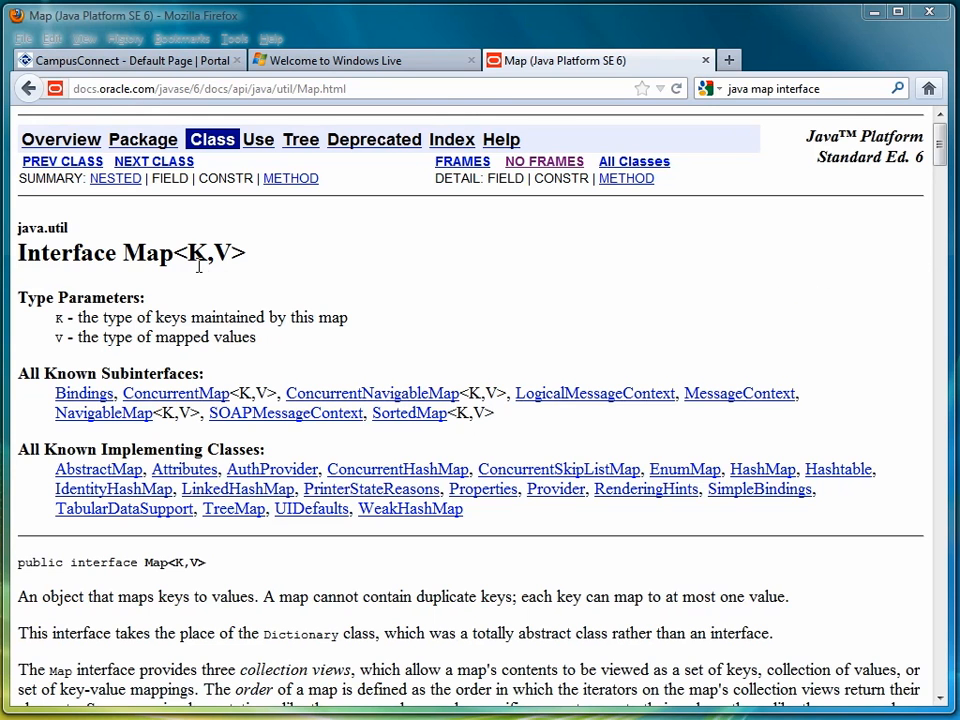
pyautogui.moveTo(230, 252)
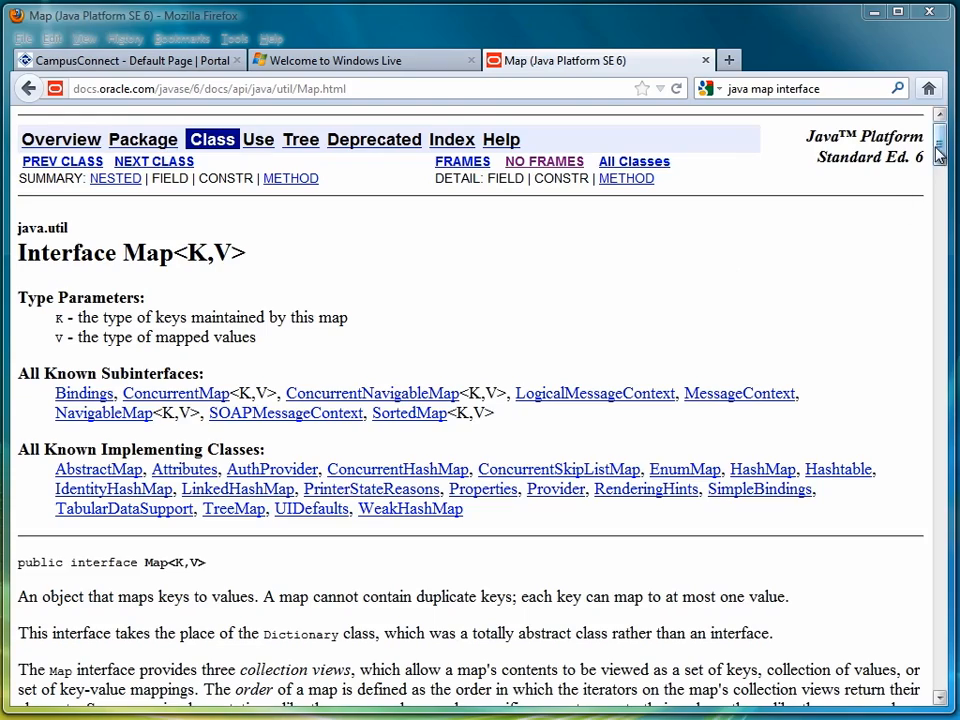
pyautogui.scroll(-3)
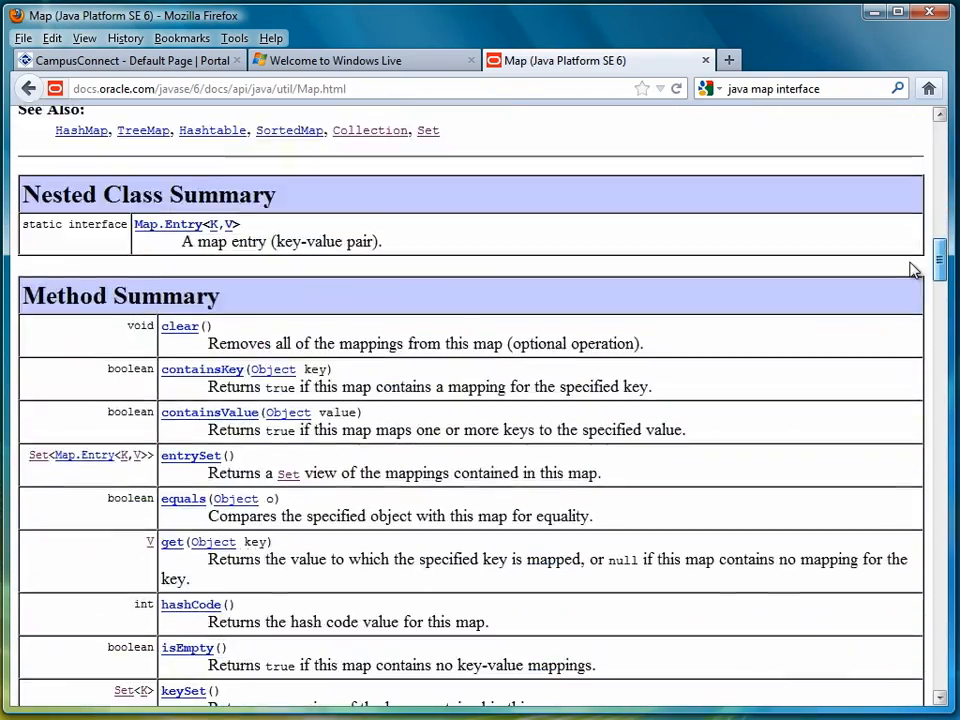
pyautogui.scroll(-3)
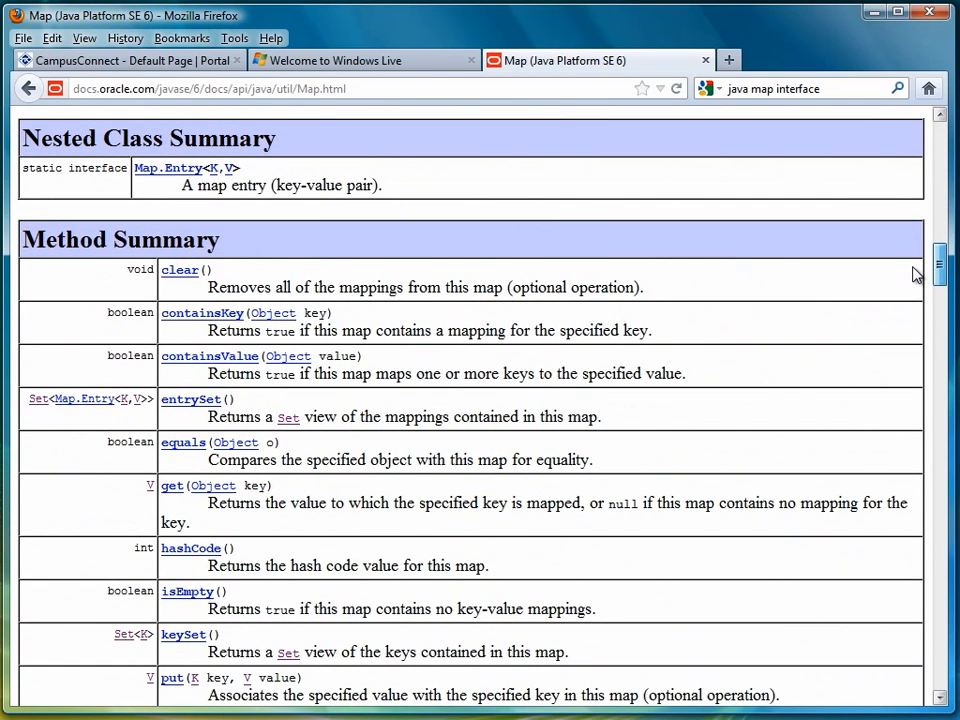
pyautogui.scroll(-3)
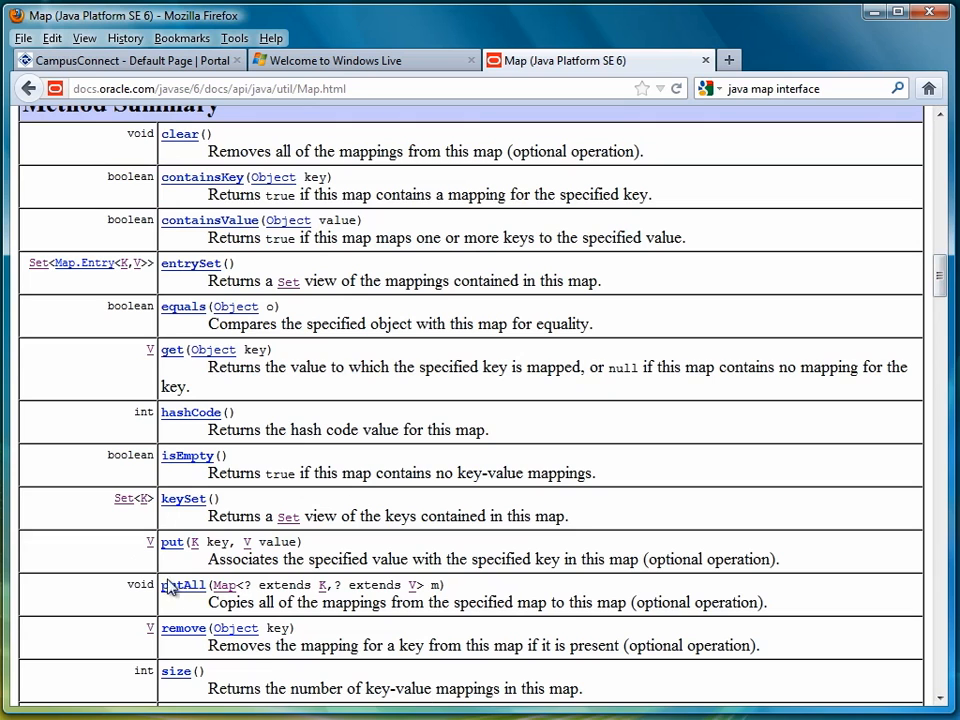
pyautogui.moveTo(200, 552)
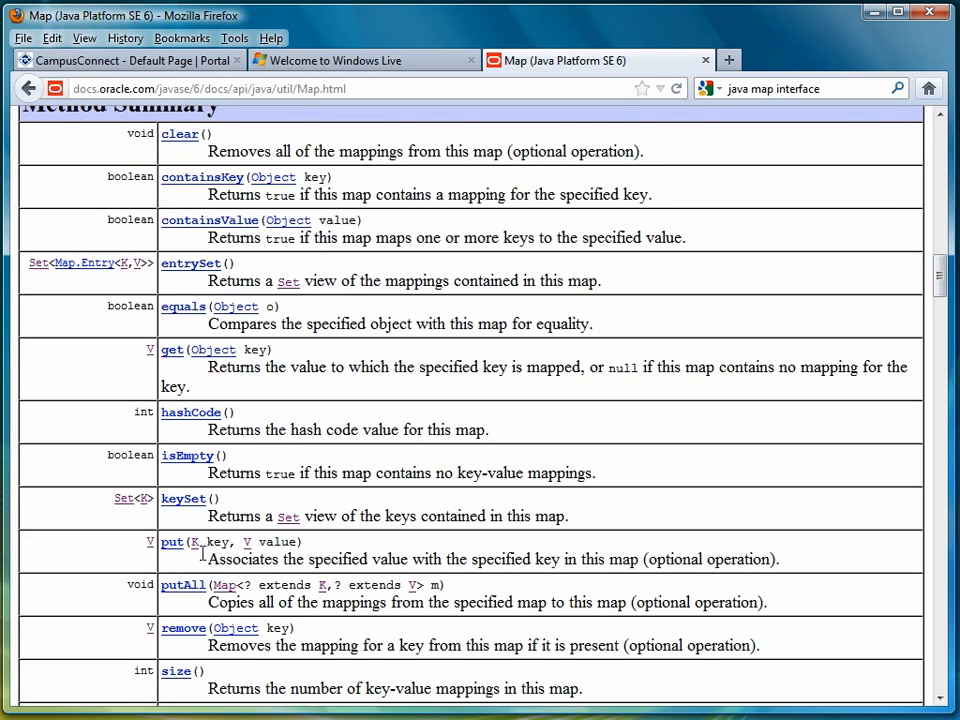
pyautogui.moveTo(192, 556)
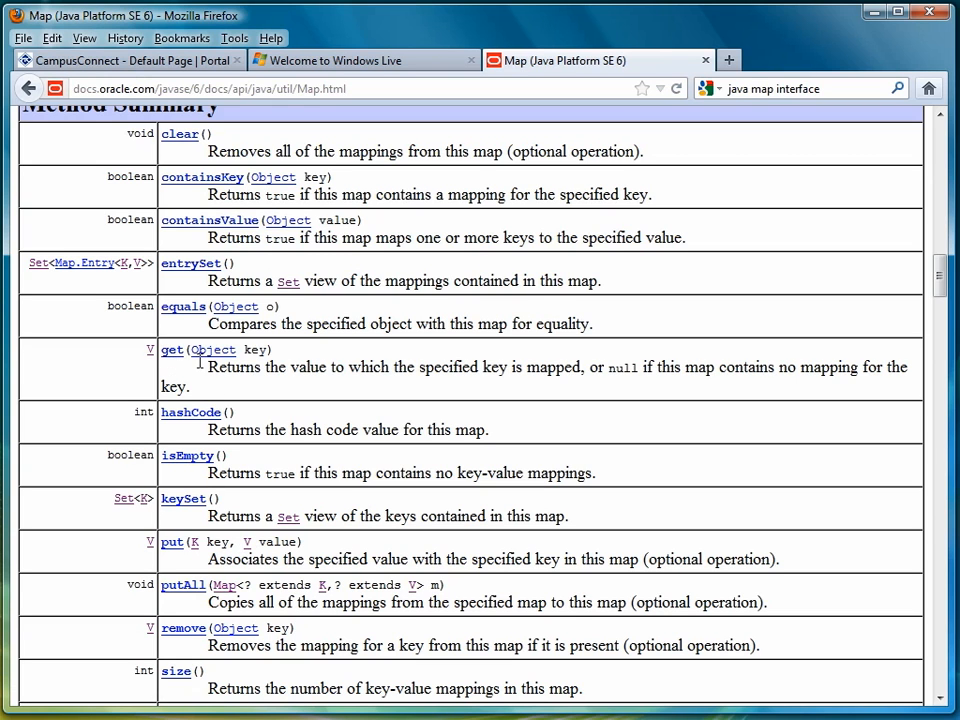
pyautogui.moveTo(264, 368)
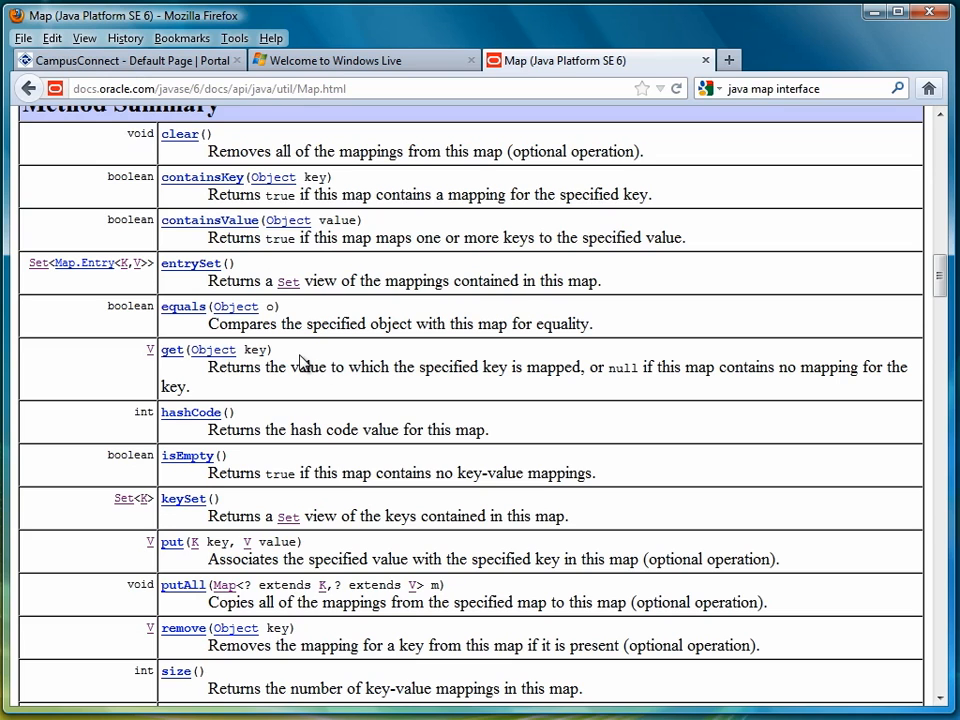
pyautogui.moveTo(818, 404)
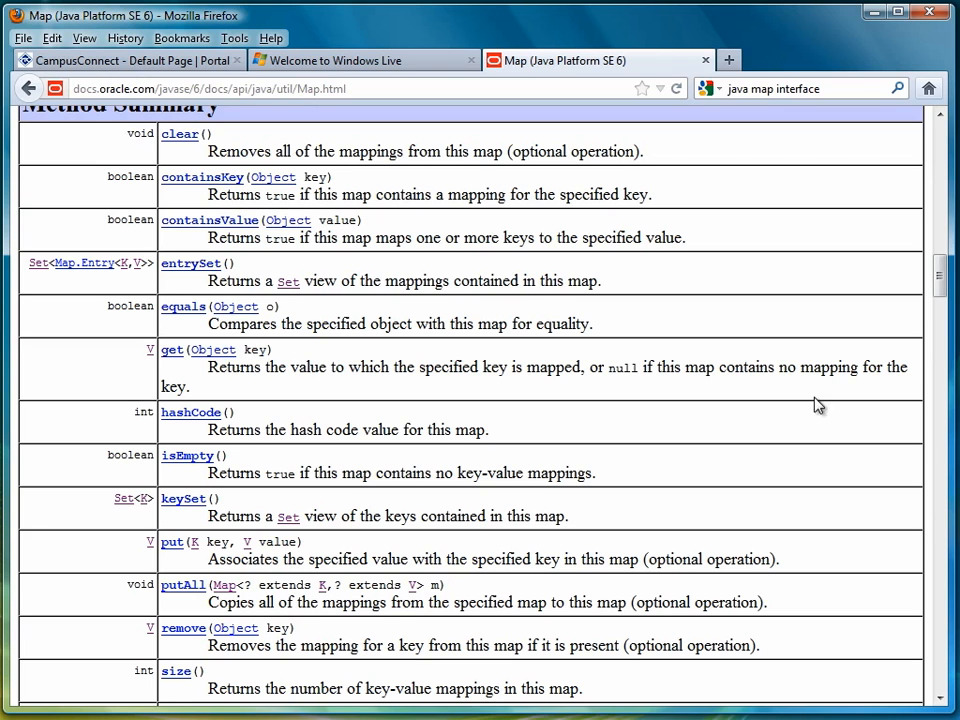
pyautogui.moveTo(938, 278)
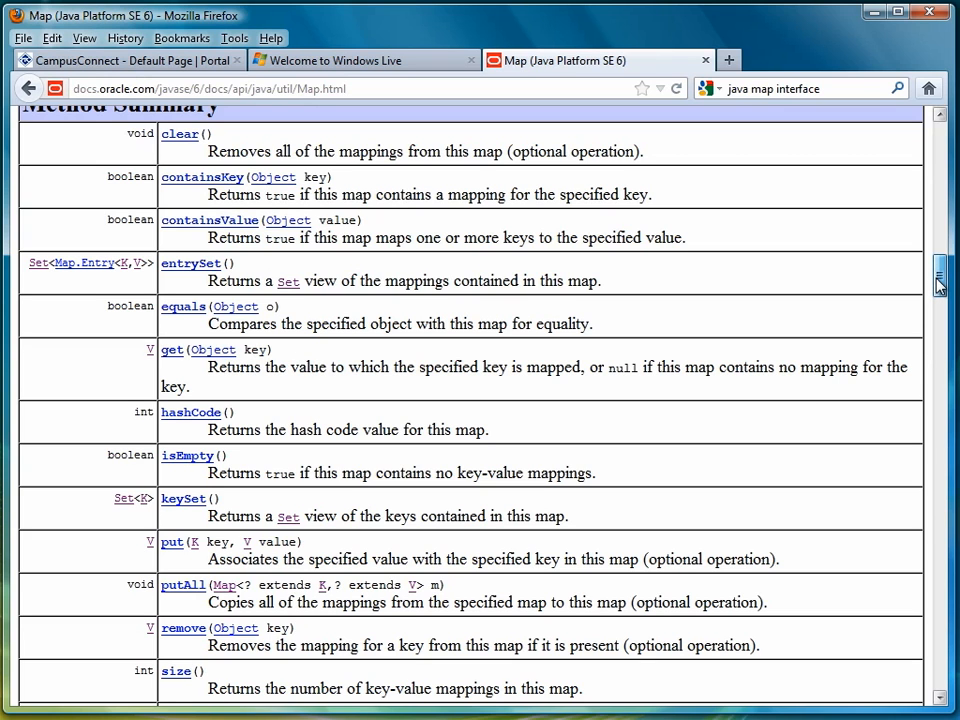
pyautogui.scroll(-3)
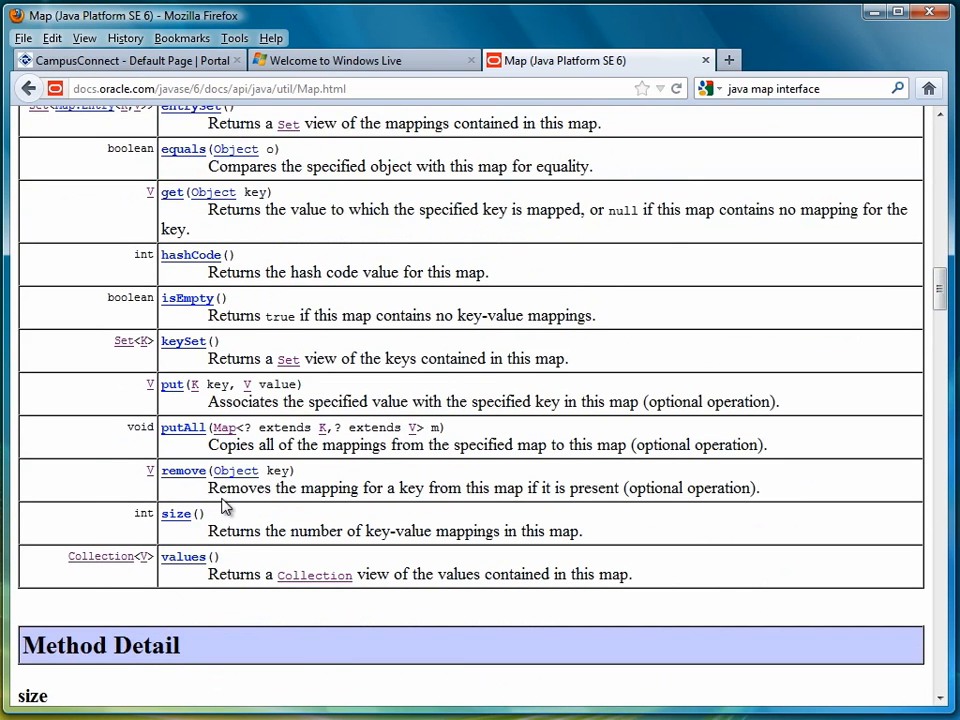
pyautogui.moveTo(276, 572)
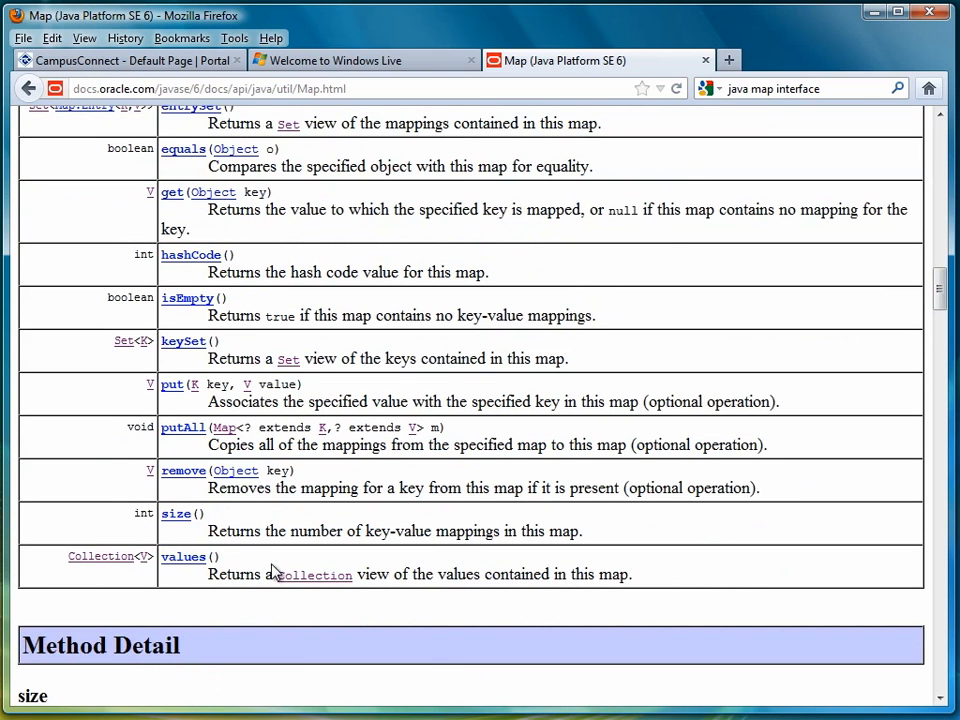